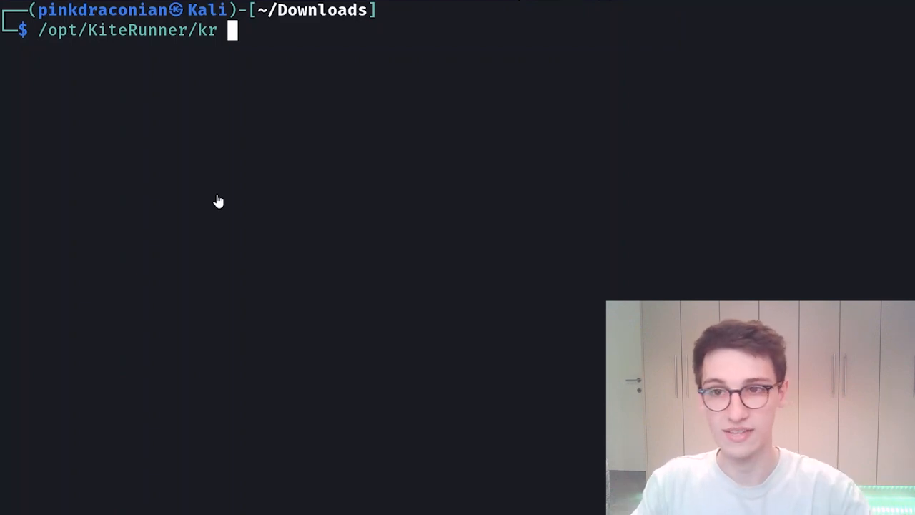
text(scan)
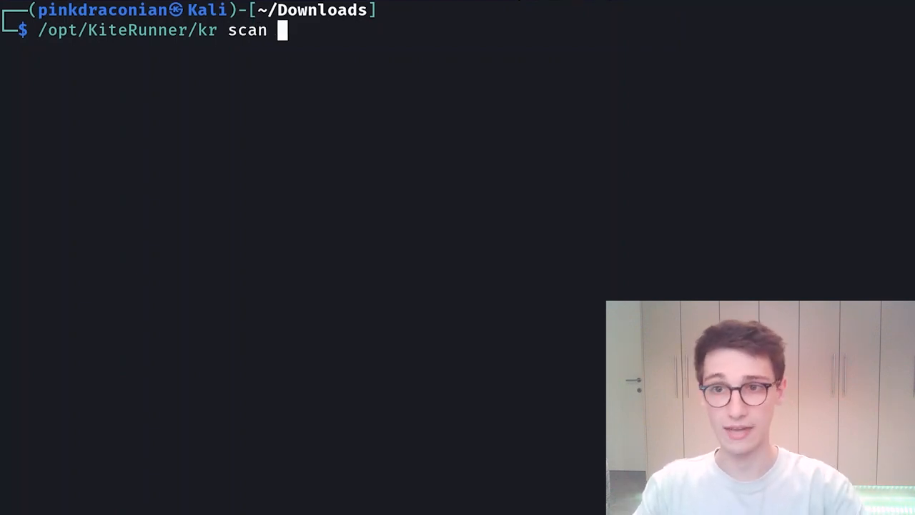
text(http://)
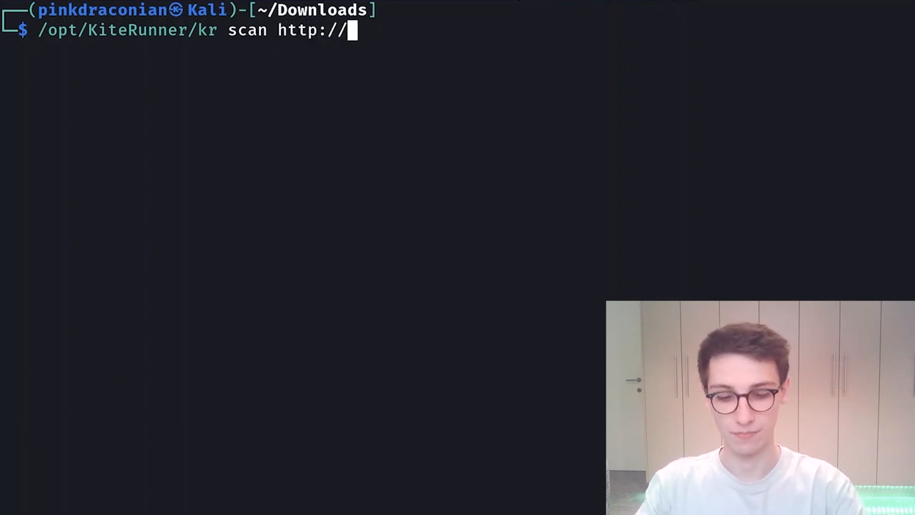
text(localhos)
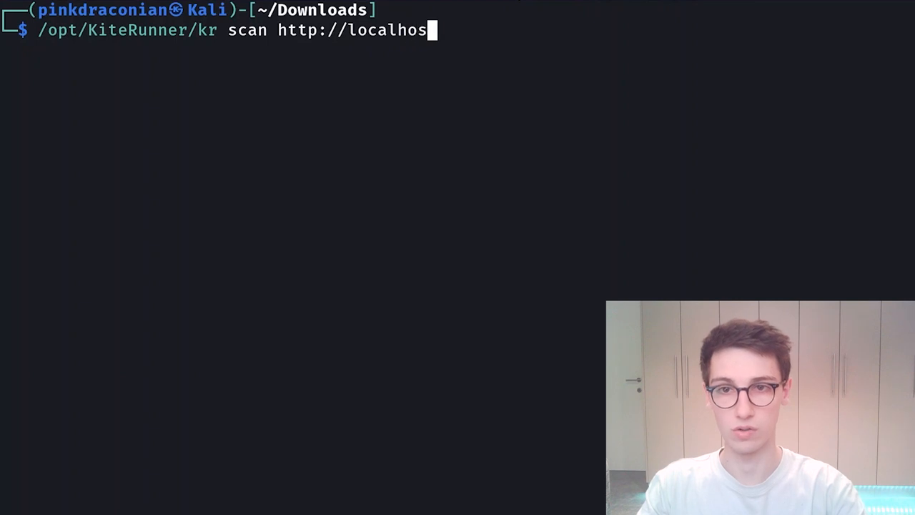
text(t:8)
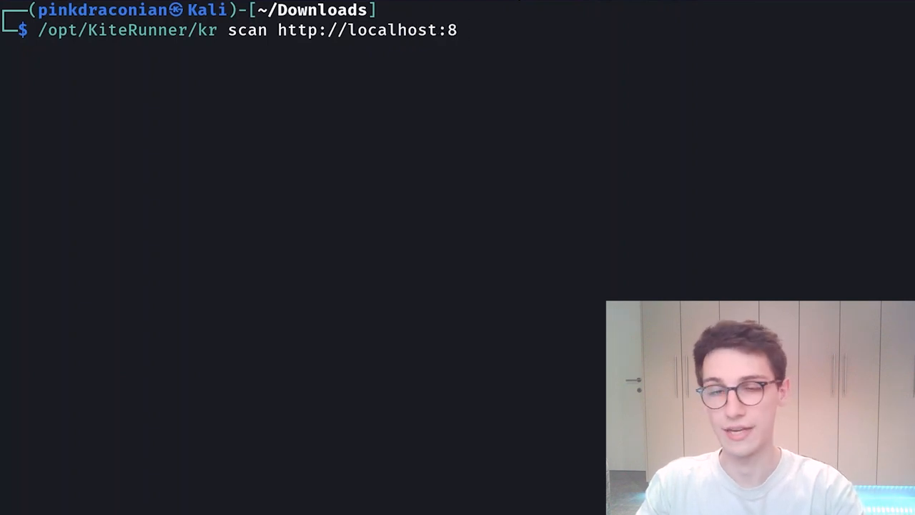
text(081 -A)
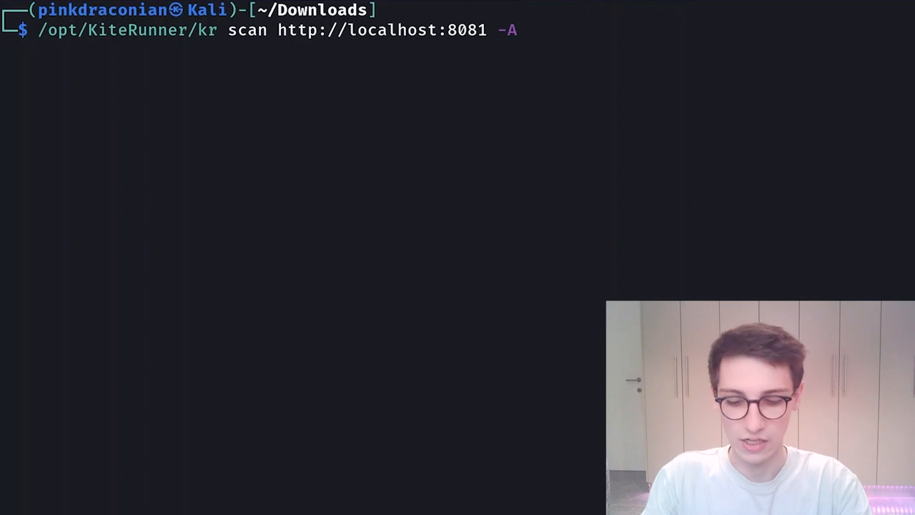
text(raft-w)
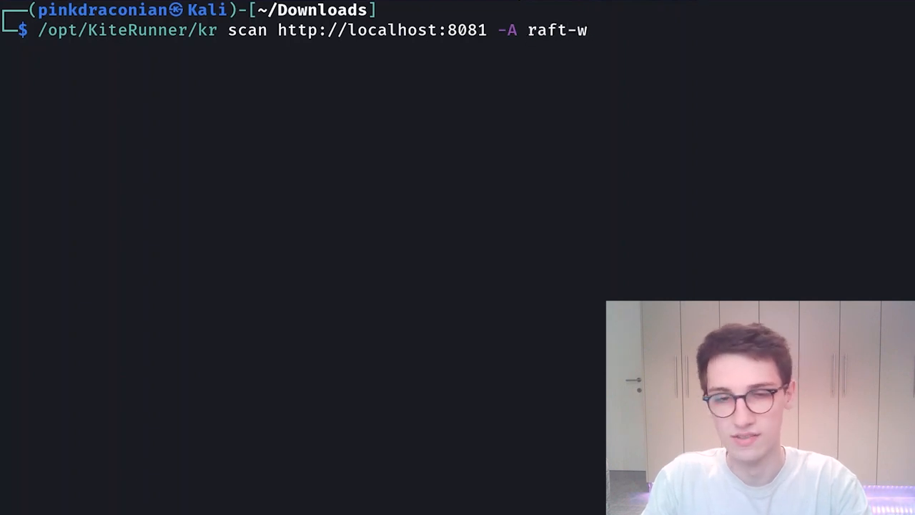
text(small)
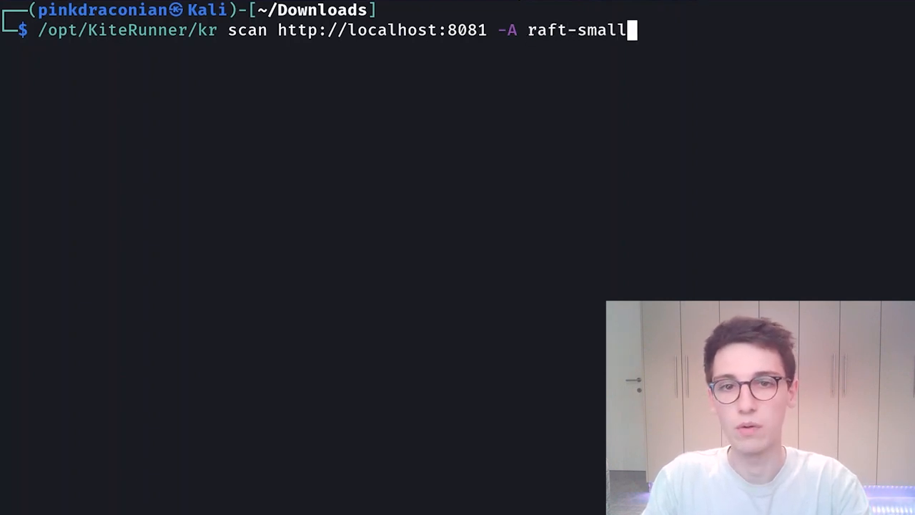
text(-words)
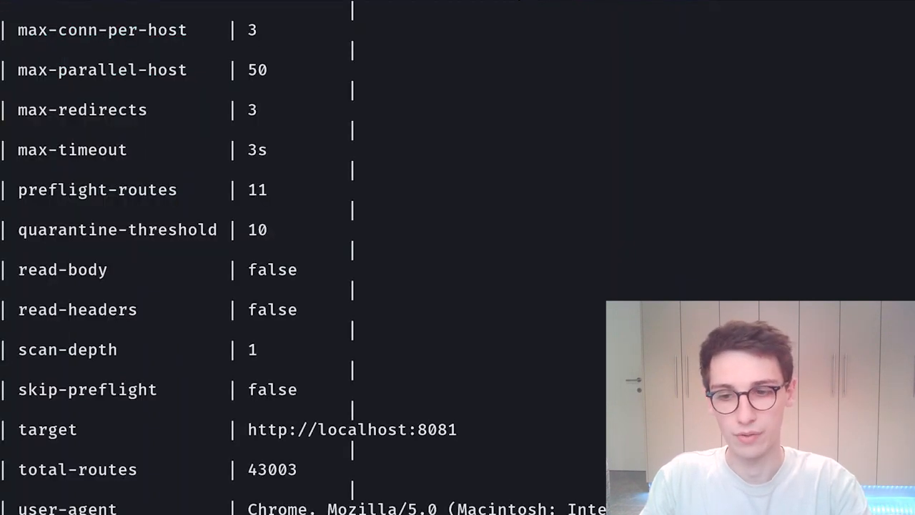
Step: Scroll down through the running scan output
scroll(down, 3)
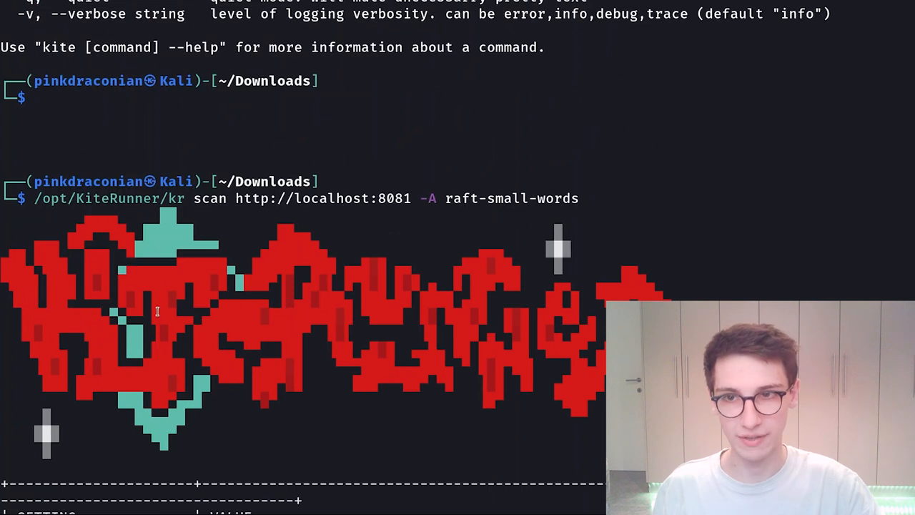
scroll(down, 3)
text(/opt/KiteRunner/kr)
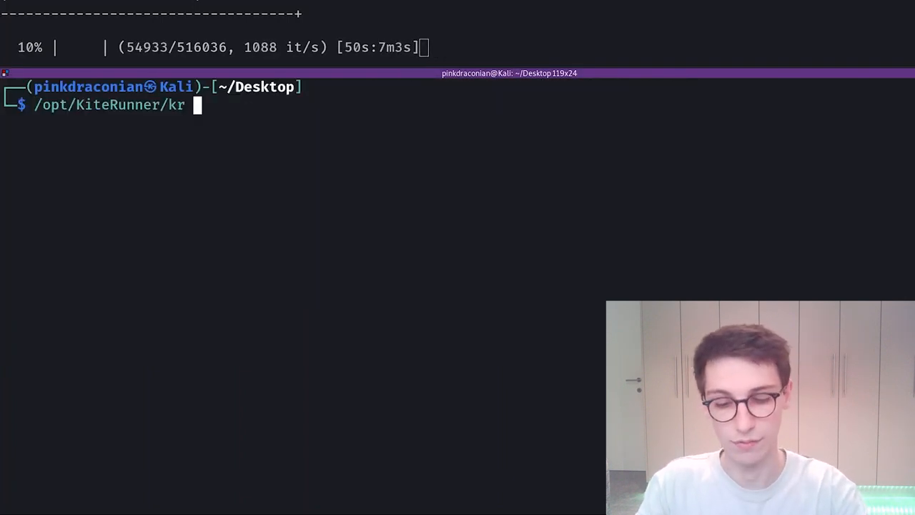
Step: Run /opt/KiteRunner/kr wordlist in the new pane to show its subcommands
text(wordlist)
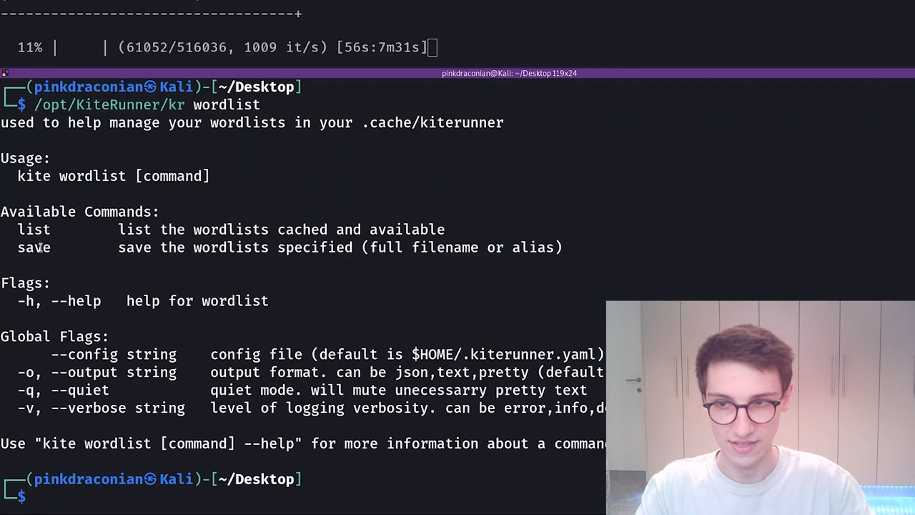
text(/opt/KiteRunner/kr wordlist)
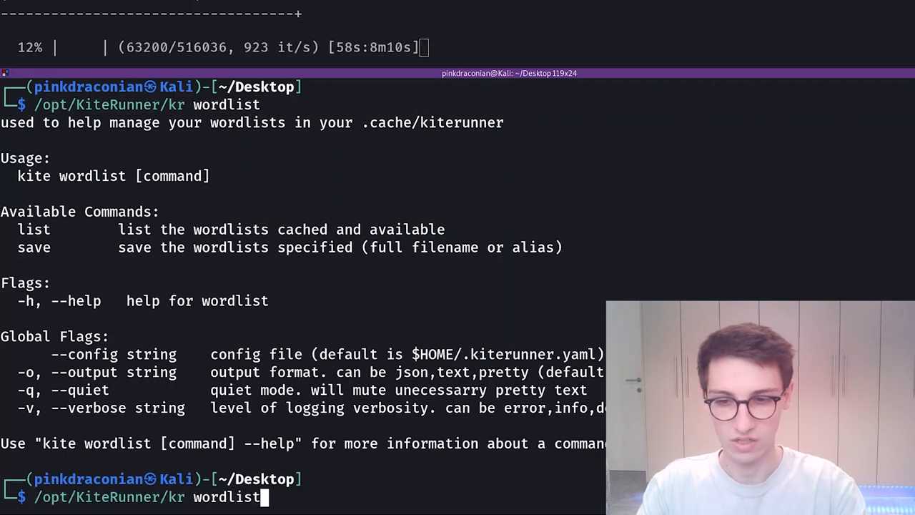
key(Return)
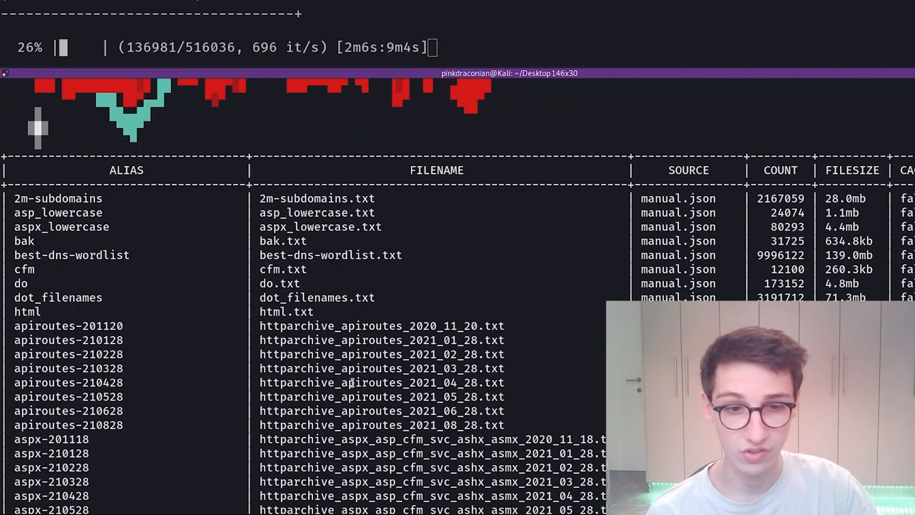
Step: Scroll down through the table of available wordlists
scroll(down, 3)
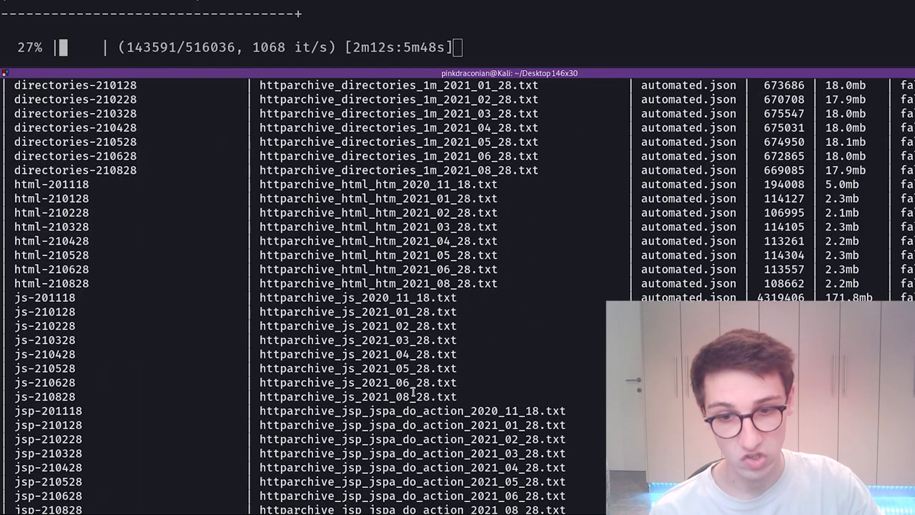
scroll(down, 3)
text(/opt/KiteRunner/kr wordlist lis)
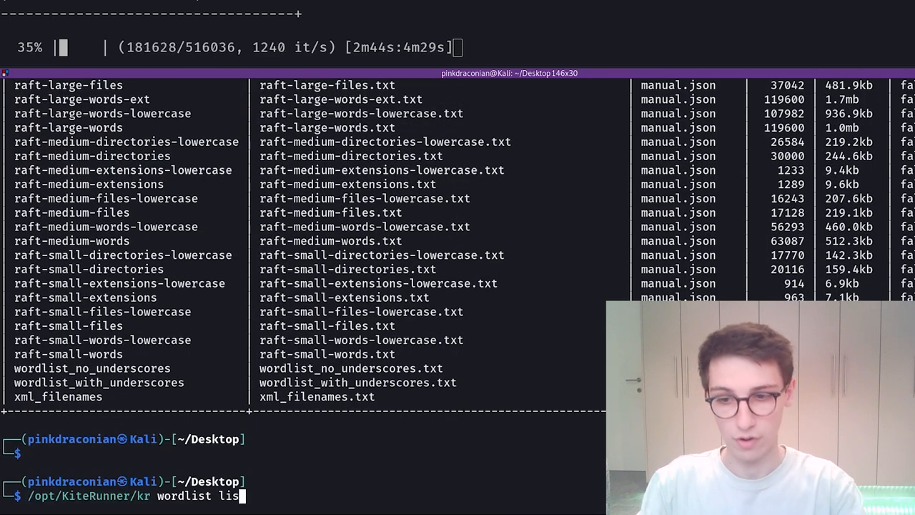
Step: Show kr's general help and highlight command names, including scan
key(Enter)
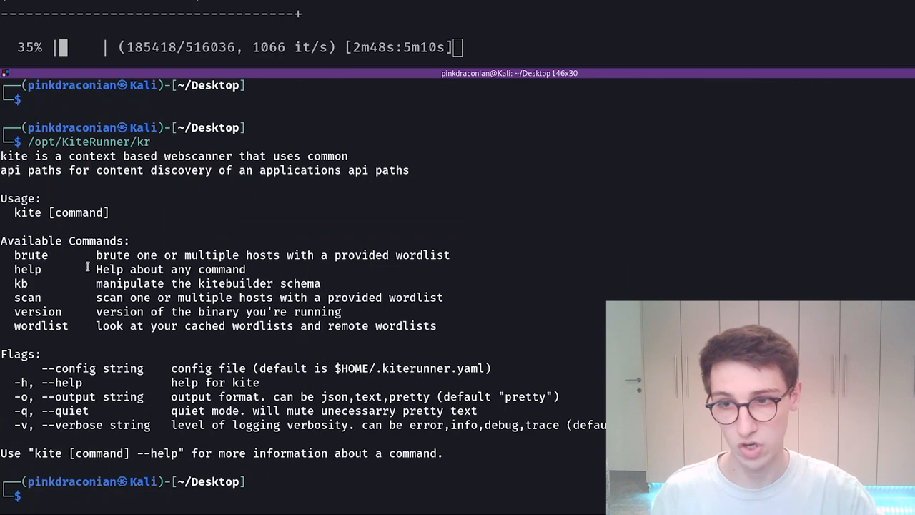
double_click(30, 255)
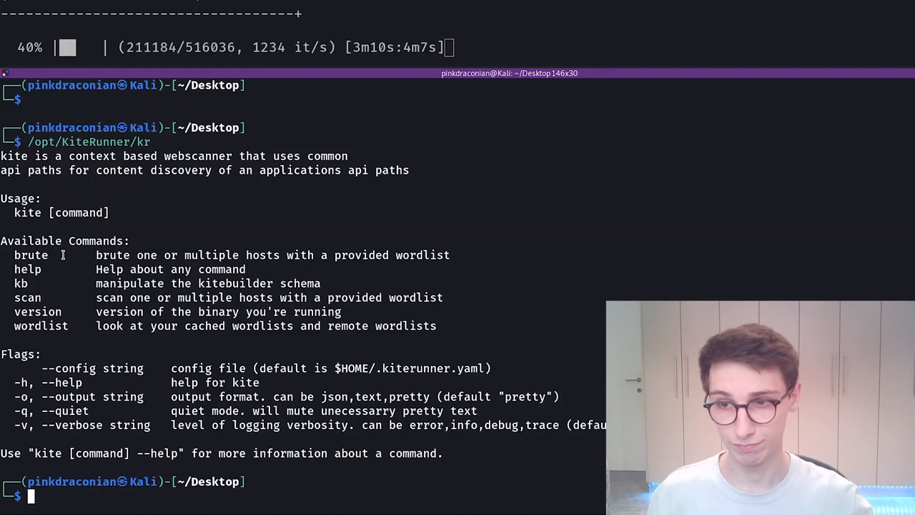
double_click(25, 298)
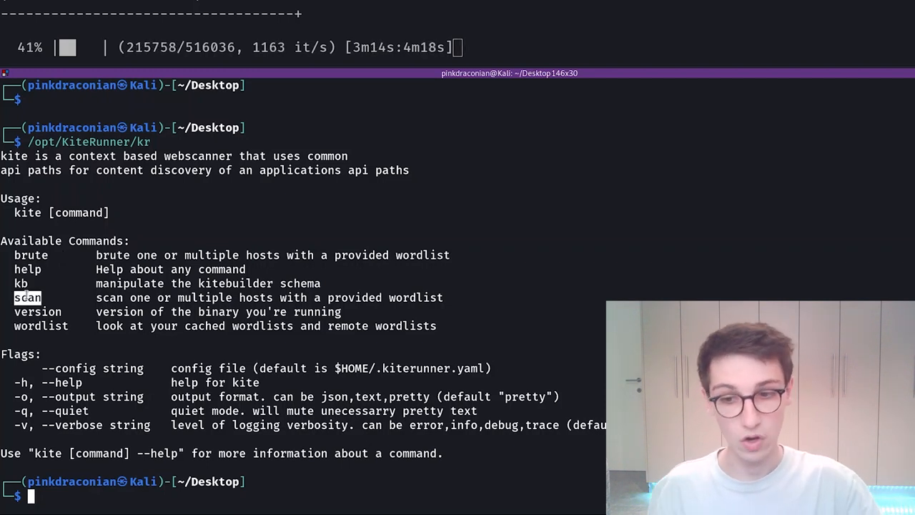
Step: Show the help for kr scan and scroll through its flags
text(/opt/KiteRunner/kr)
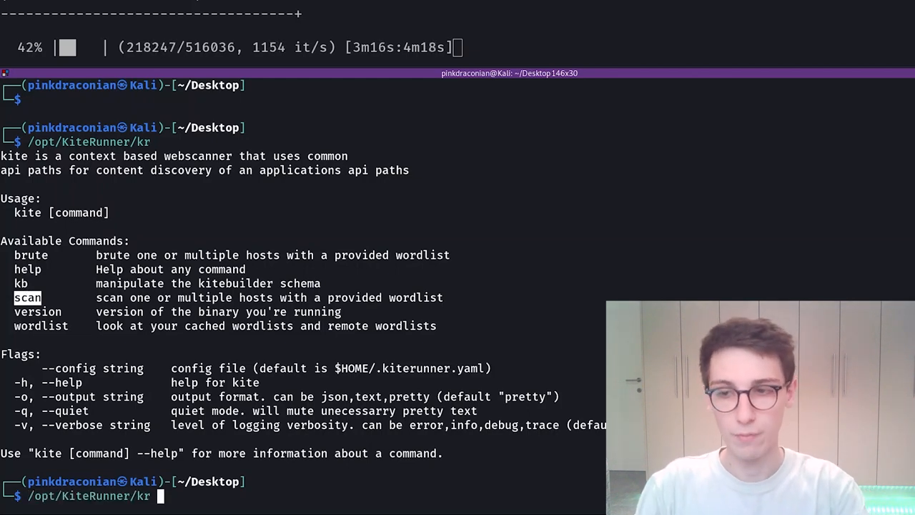
text(scan)
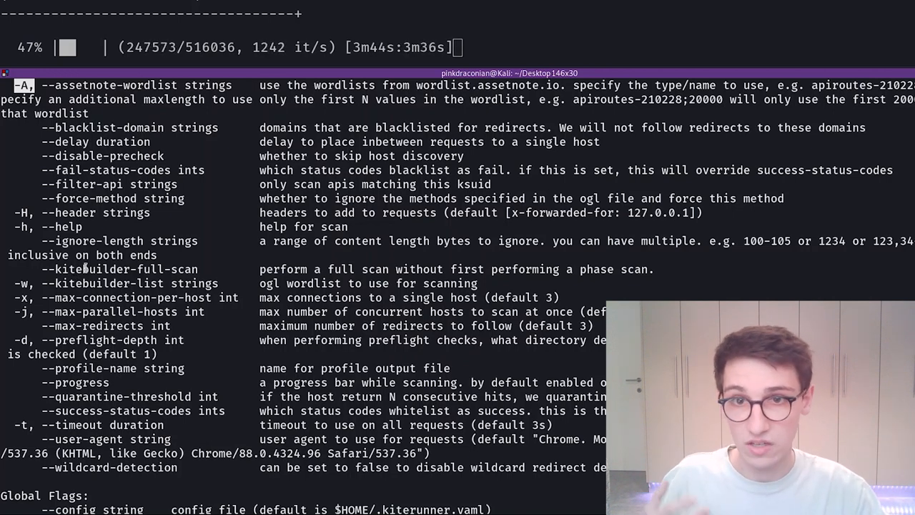
scroll(down, 3)
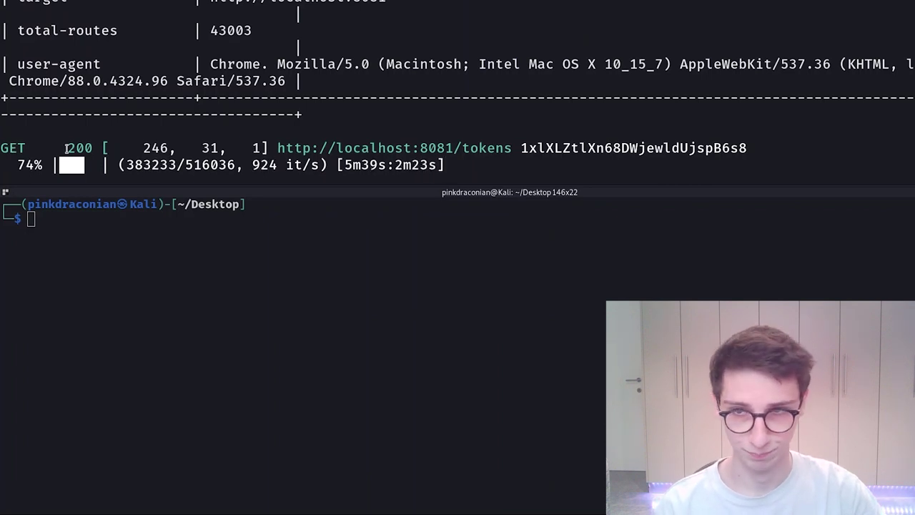
Step: Begin a curl command in the lower pane after the scan finds /tokens
right_click(306, 150)
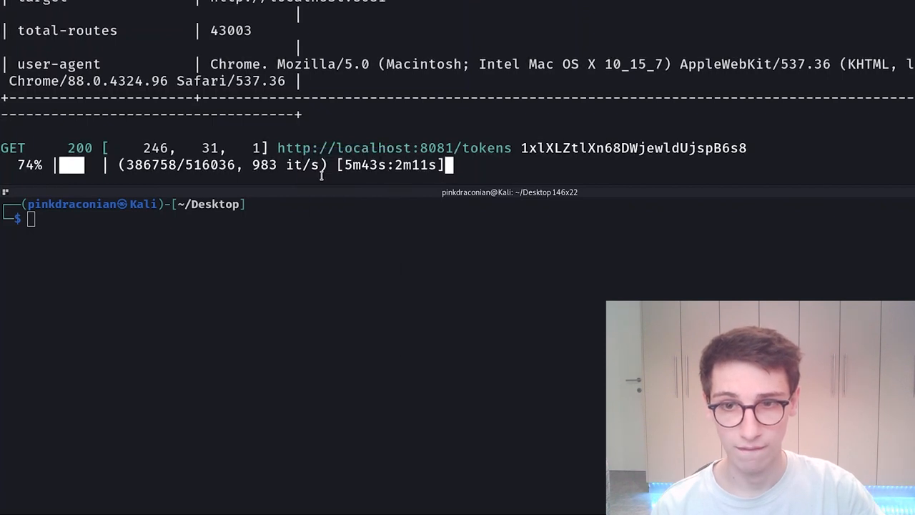
text(cur)
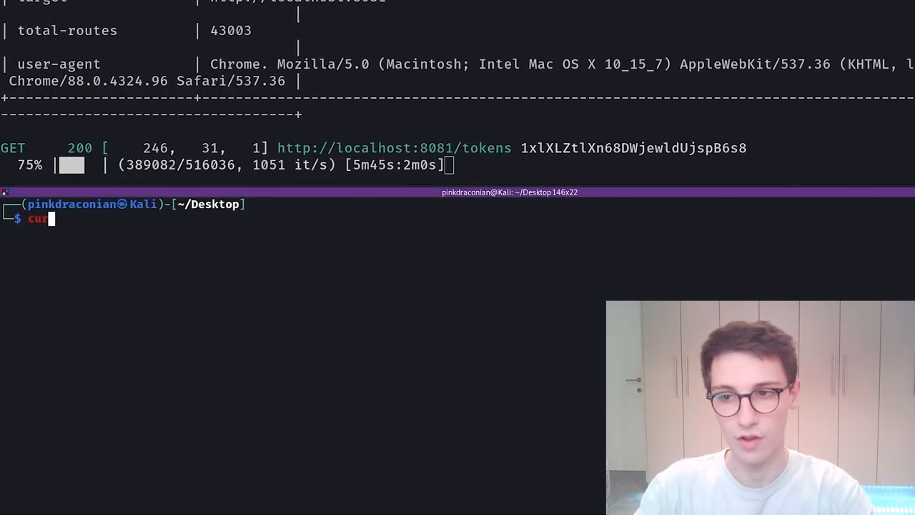